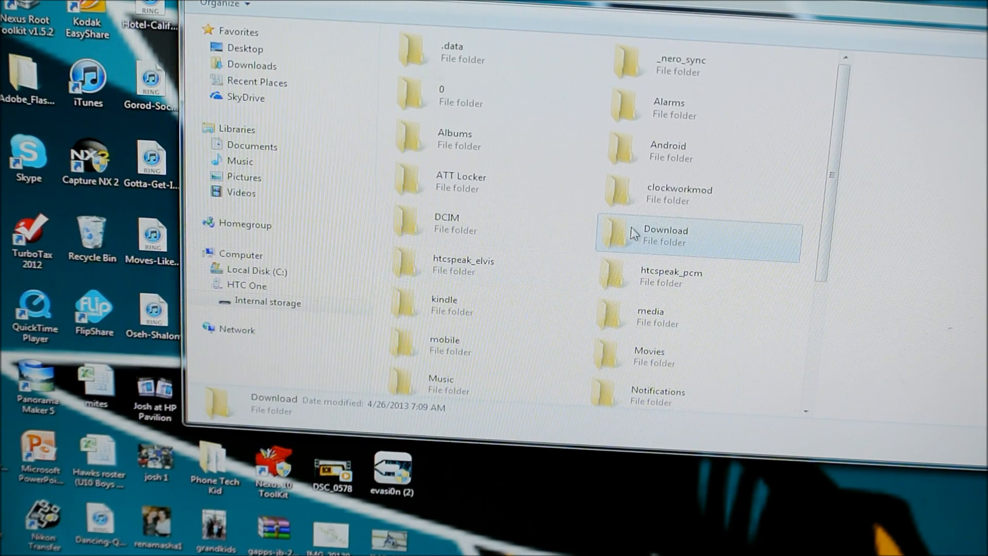
# Open the HTC One's Download folder to show the renovate-r35 zip.
pyautogui.doubleClick(664, 235)
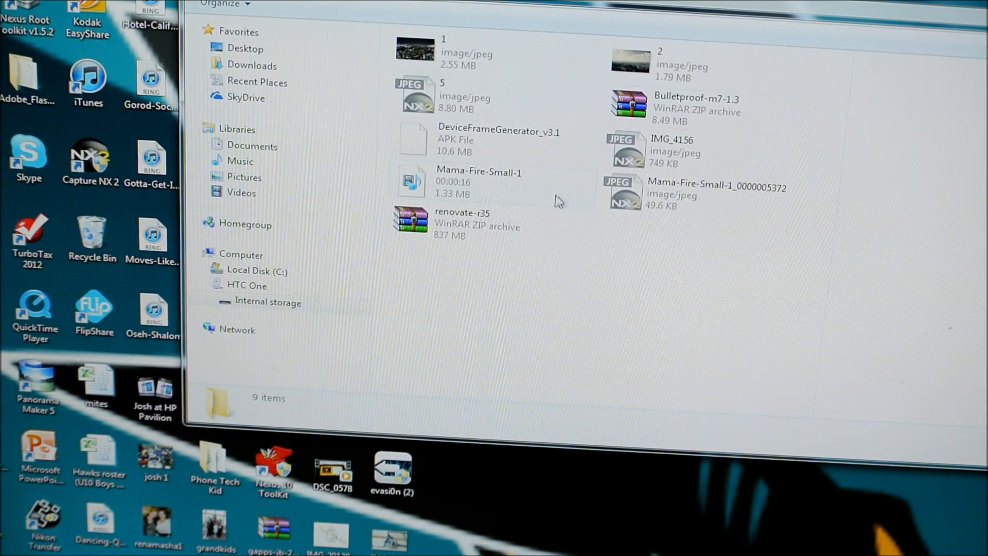
pyautogui.click(465, 223)
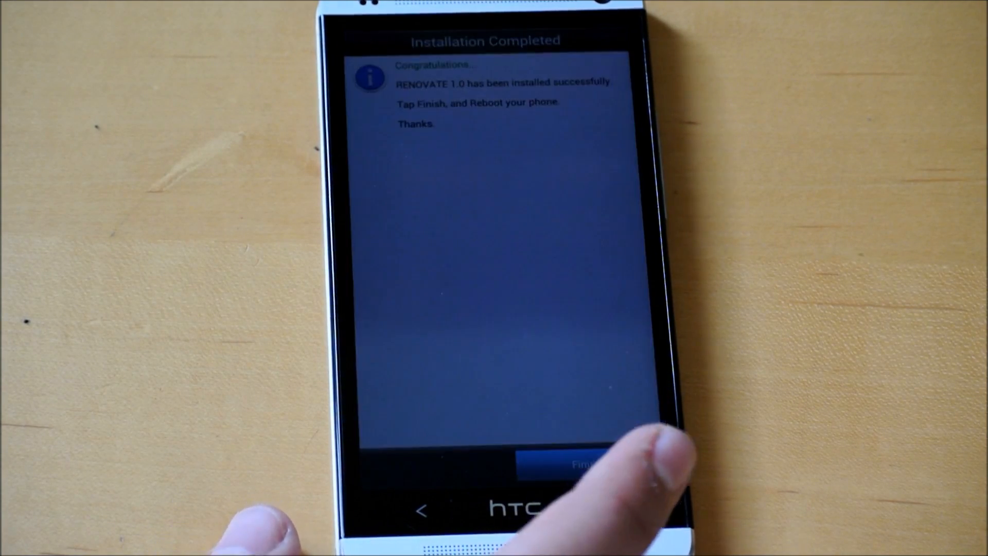
# Finish the Renovate 1.0 installation and confirm rebooting the phone.
pyautogui.click(577, 470)
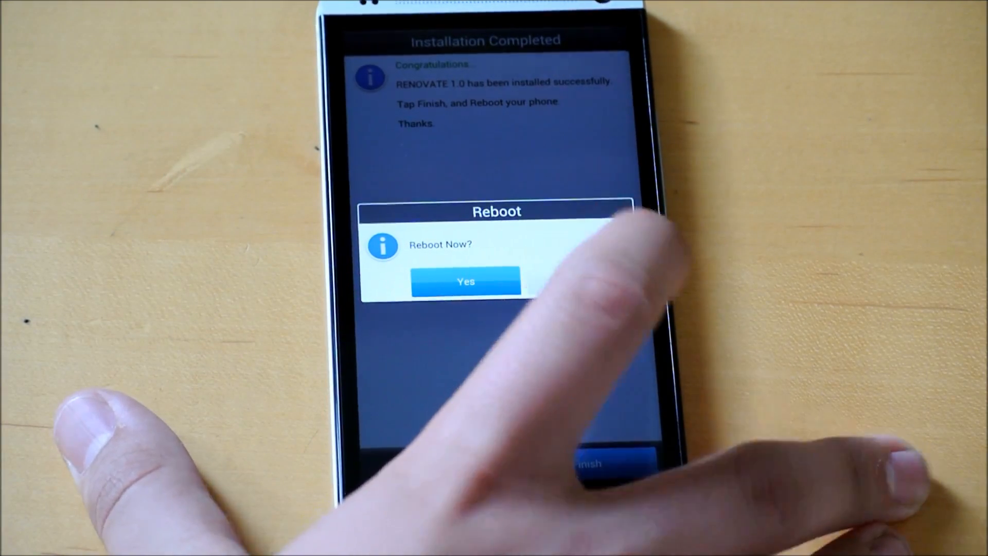
pyautogui.click(465, 281)
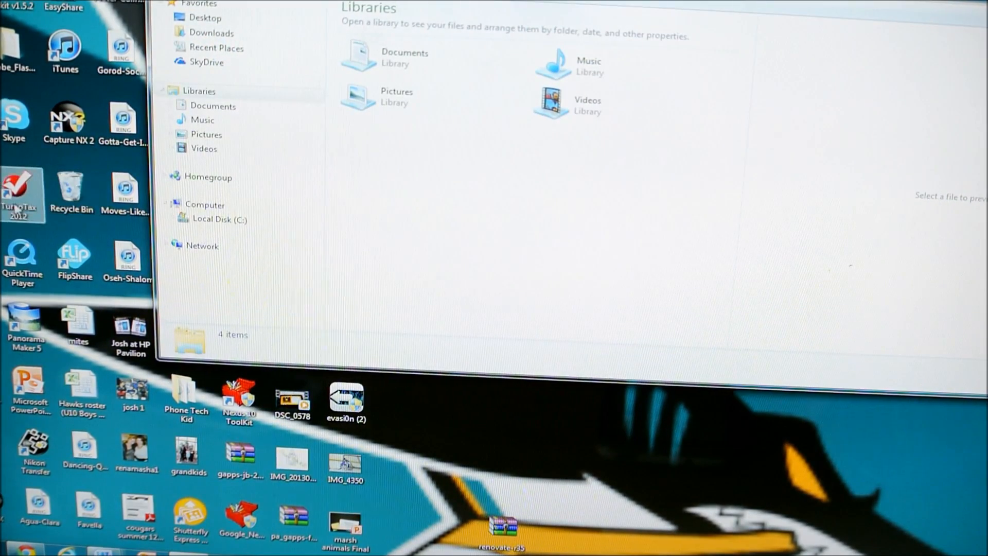
# Show Local Disk (C:) and bring up its context menu to create a folder.
pyautogui.click(218, 219)
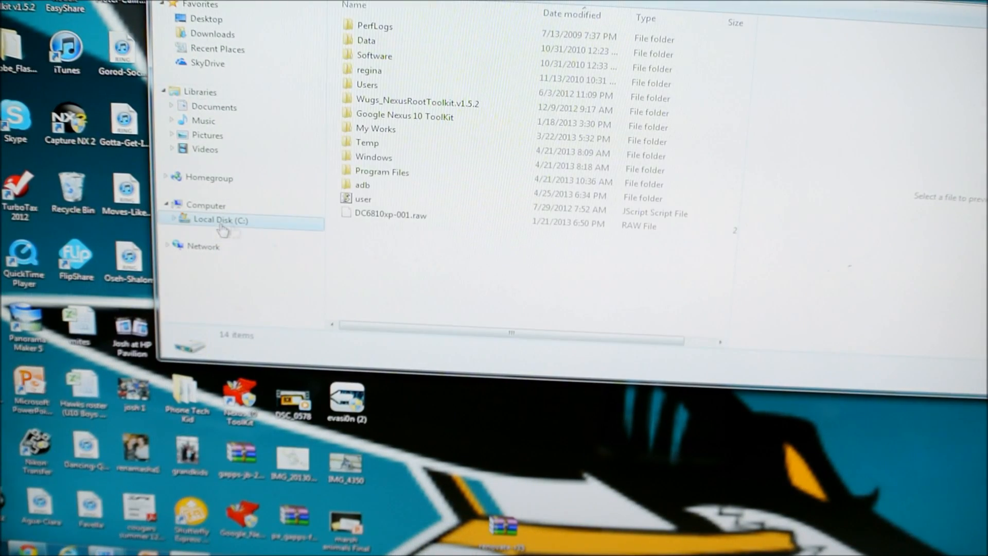
pyautogui.moveTo(439, 200)
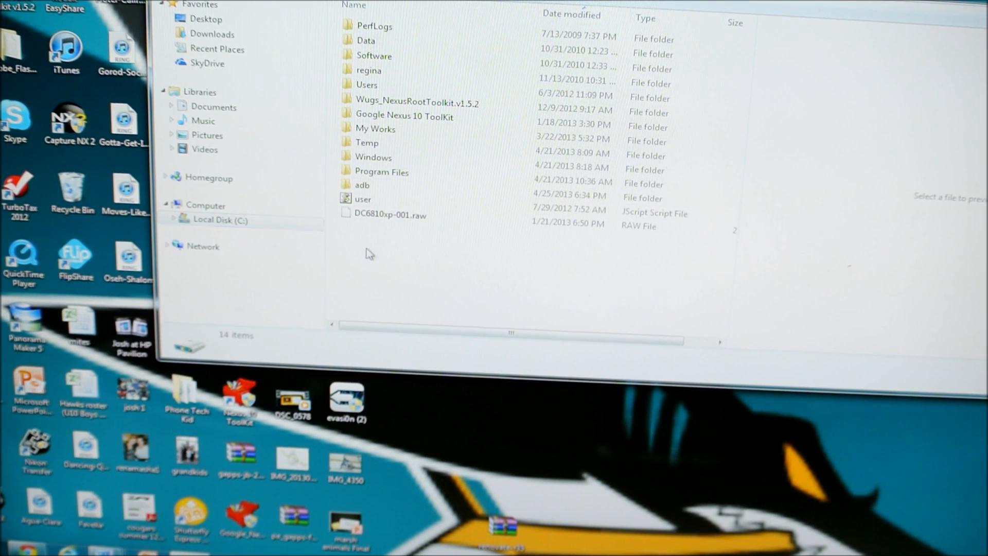
pyautogui.rightClick(369, 253)
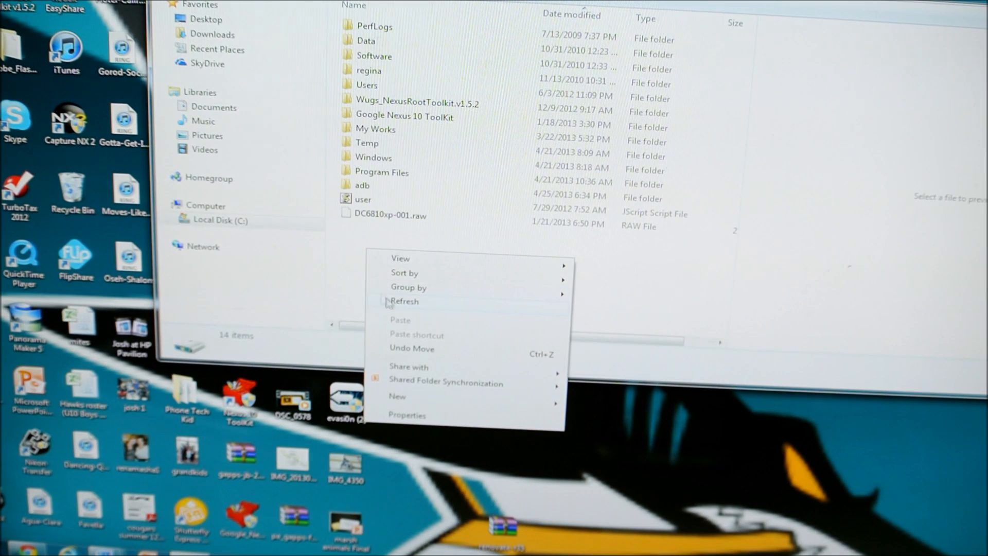
pyautogui.moveTo(397, 404)
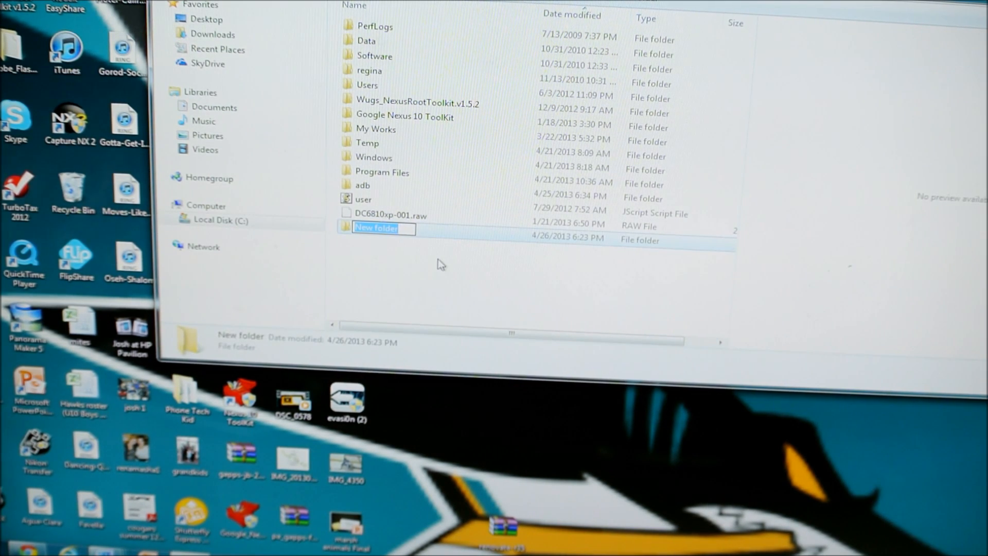
pyautogui.moveTo(409, 292)
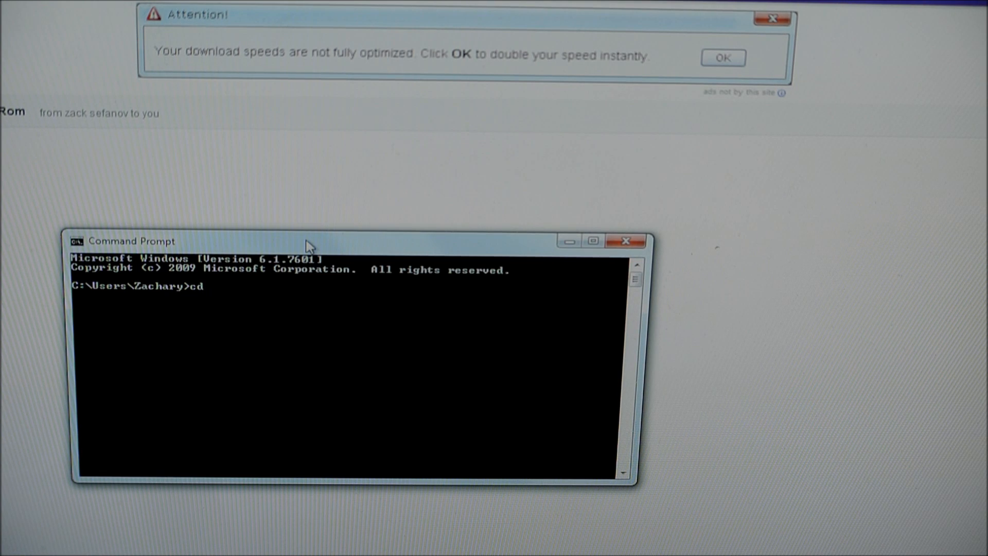
# Change the Command Prompt directory to C:\adb with 'cd/adb'.
pyautogui.write('/adb')
pyautogui.write('fa')
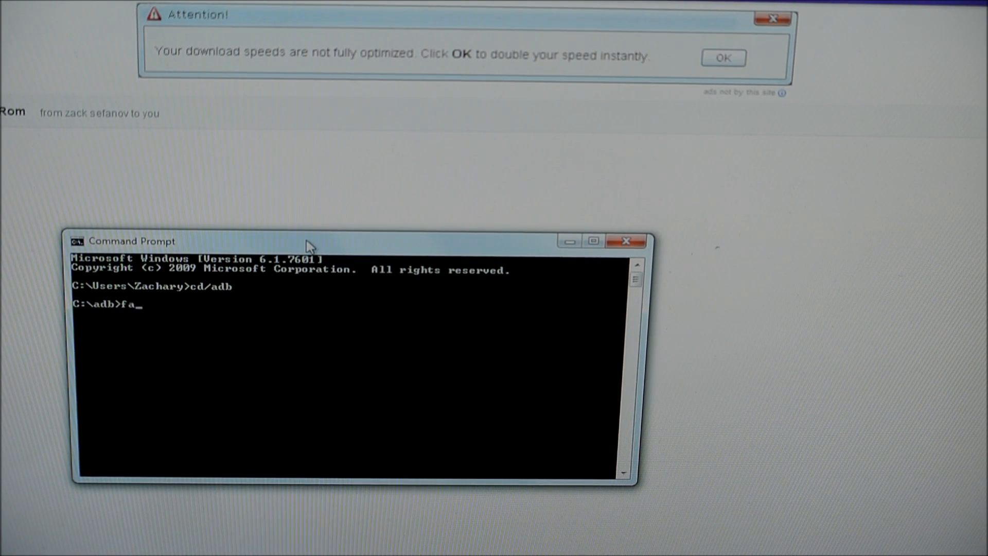
# Run 'fastboot flash boot boot.img' to flash boot.img onto the boot partition.
pyautogui.write('stboo')
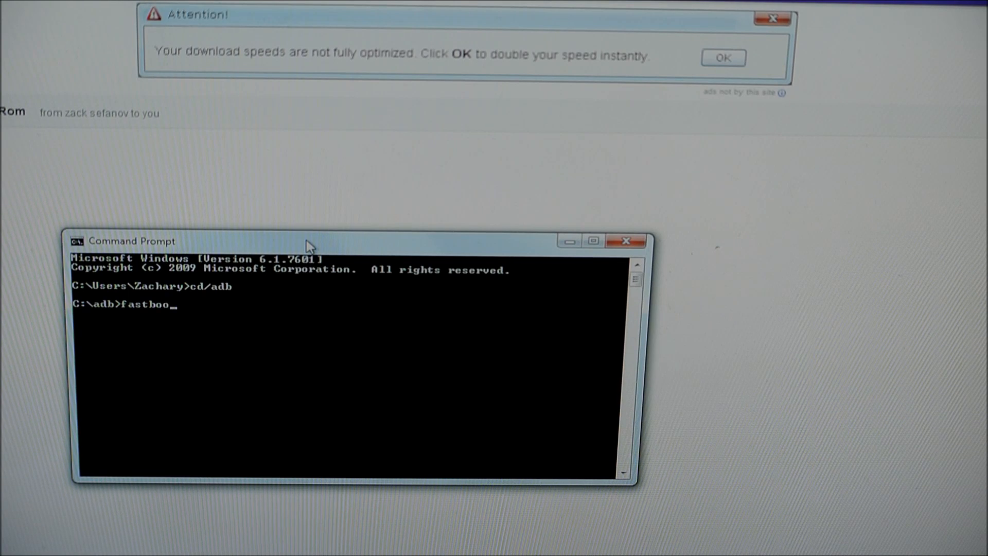
pyautogui.write('t')
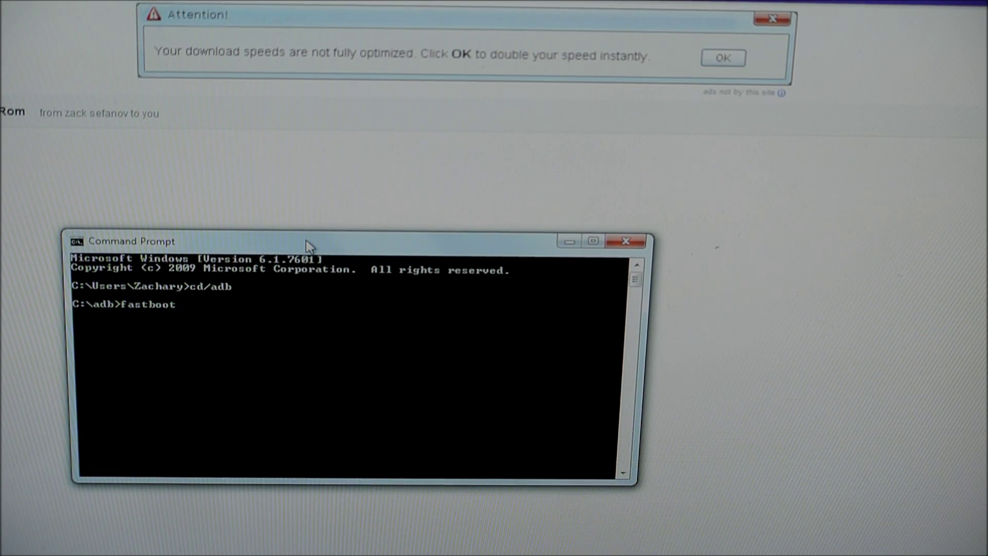
pyautogui.write('flas')
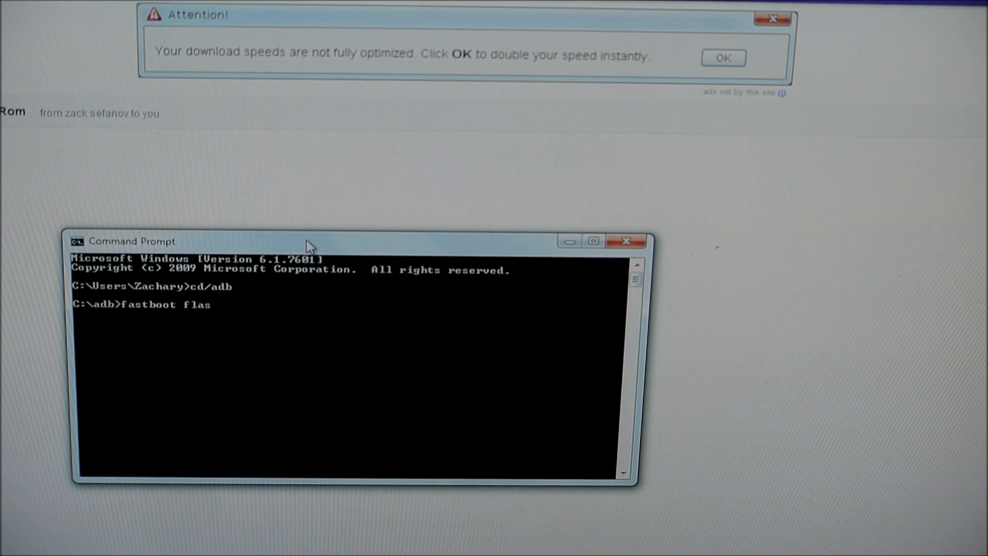
pyautogui.write('h b')
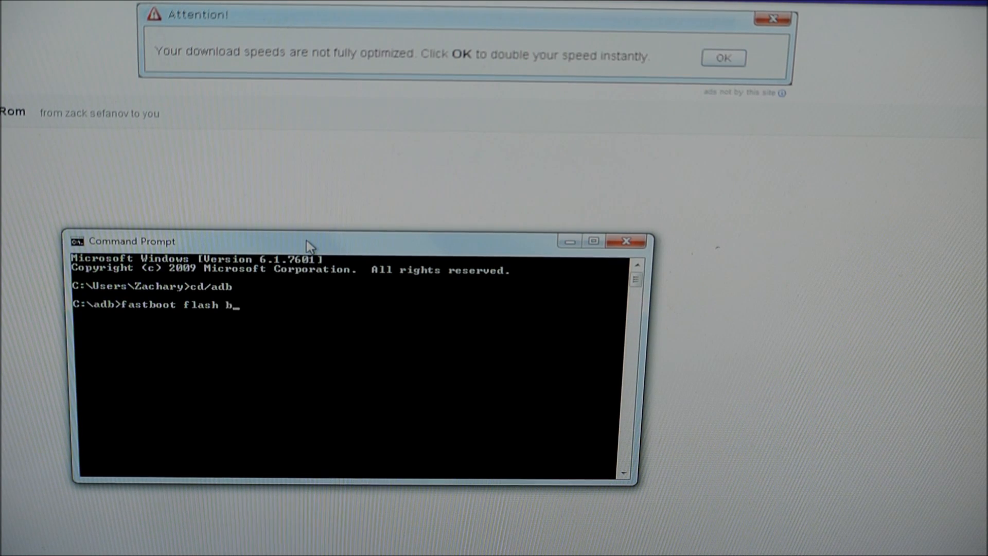
pyautogui.write('oot boot')
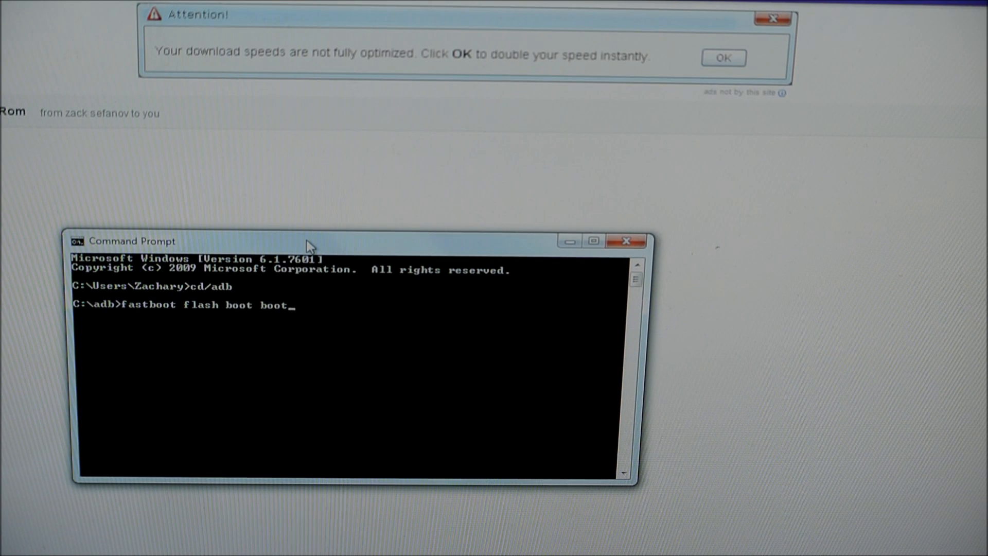
pyautogui.write('.img')
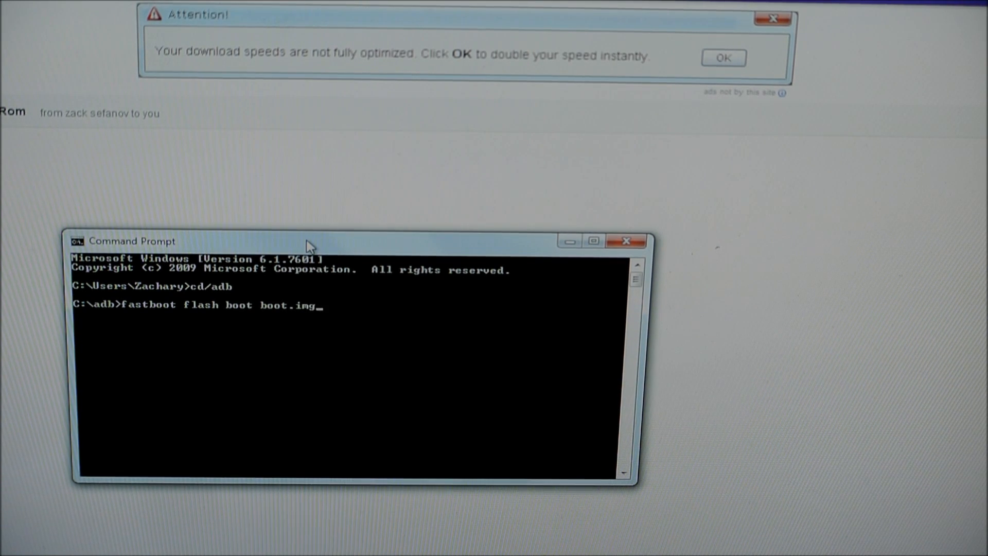
pyautogui.press('Enter')
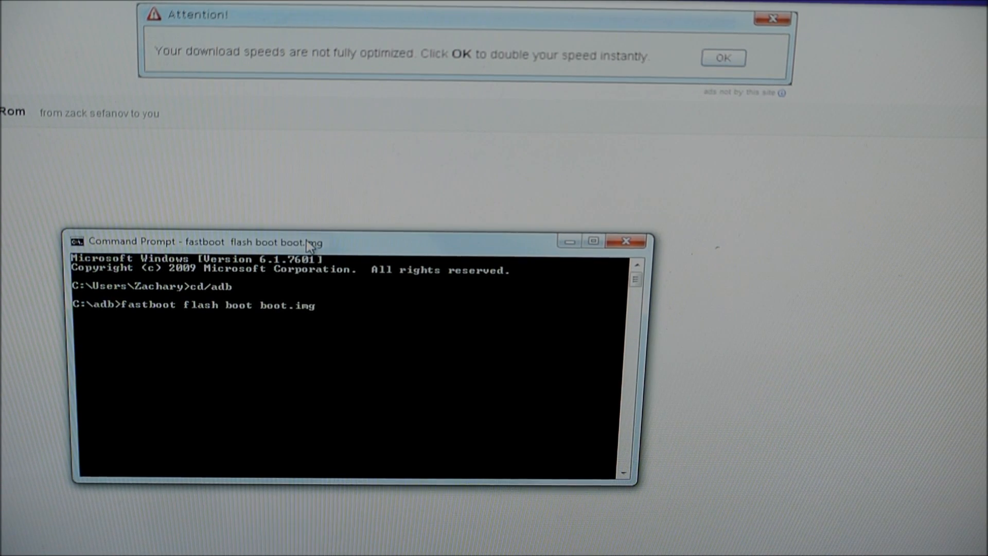